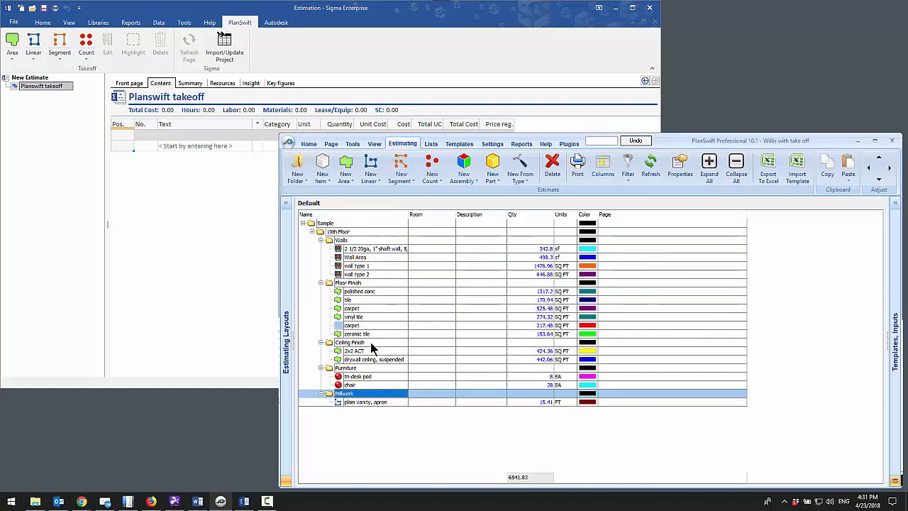
Step: Review the 19th Floor carpet, tile and shaft wall items, then import the takeoff into Sigma
click(362, 231)
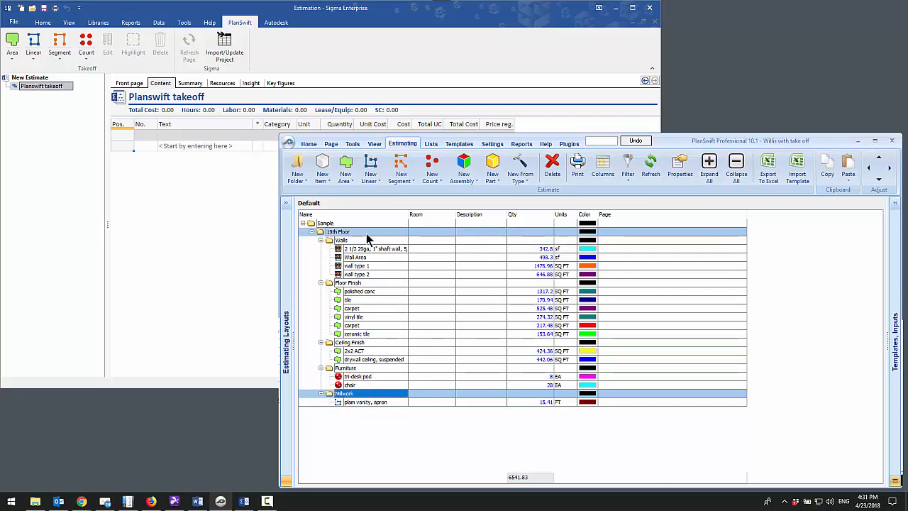
click(351, 308)
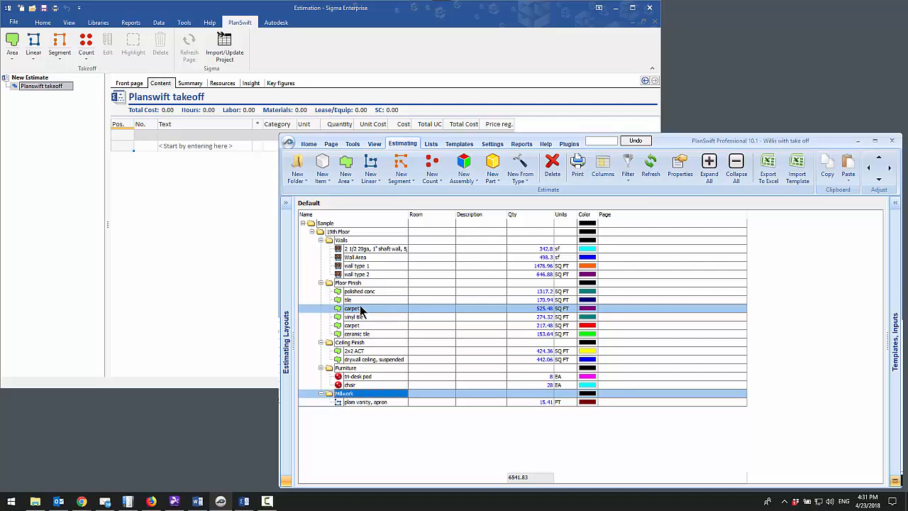
click(348, 300)
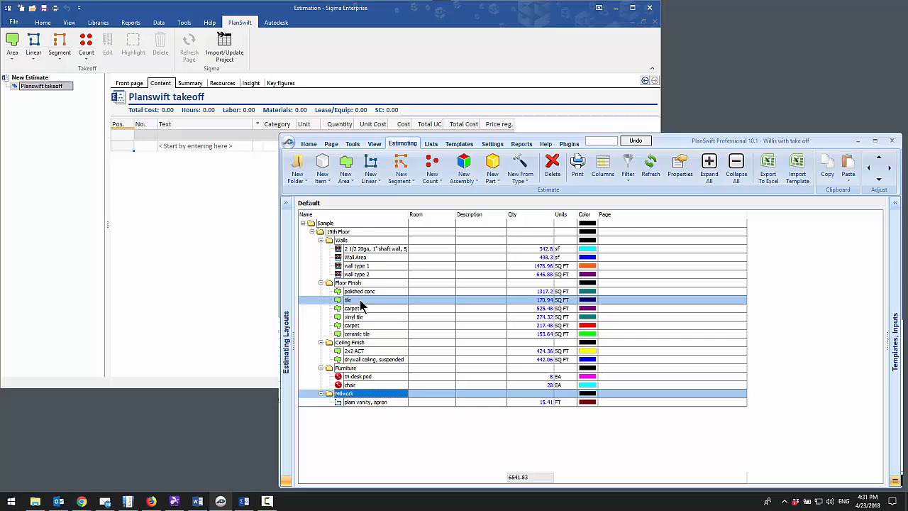
click(375, 248)
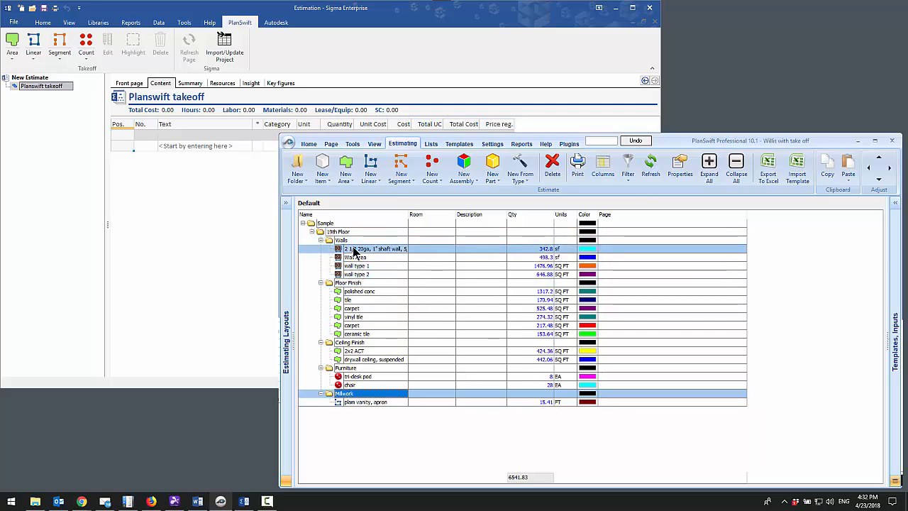
click(347, 300)
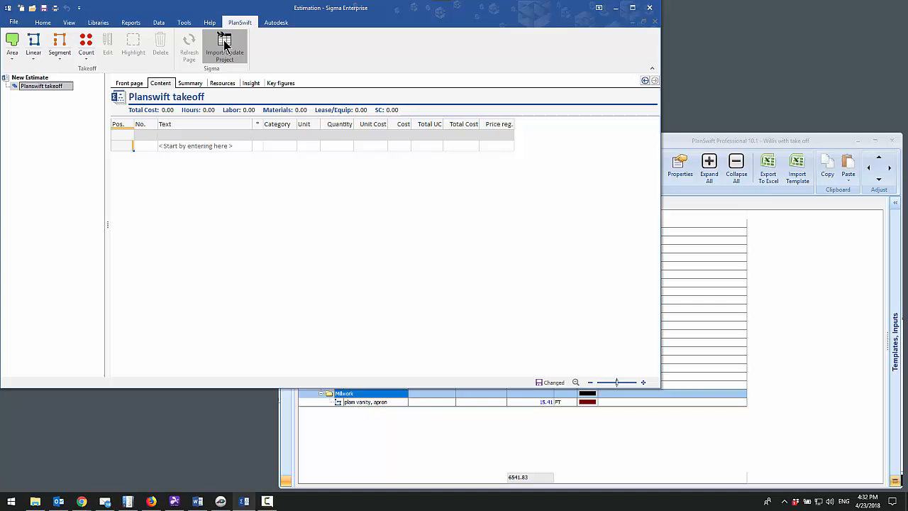
click(225, 48)
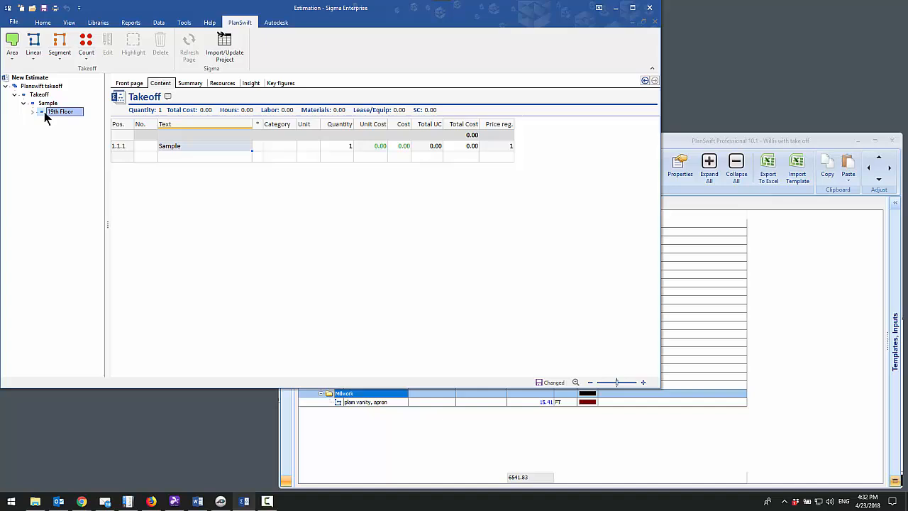
Step: Inspect the imported Walls, Floor Finish and Millwork items under 19th Floor
click(60, 112)
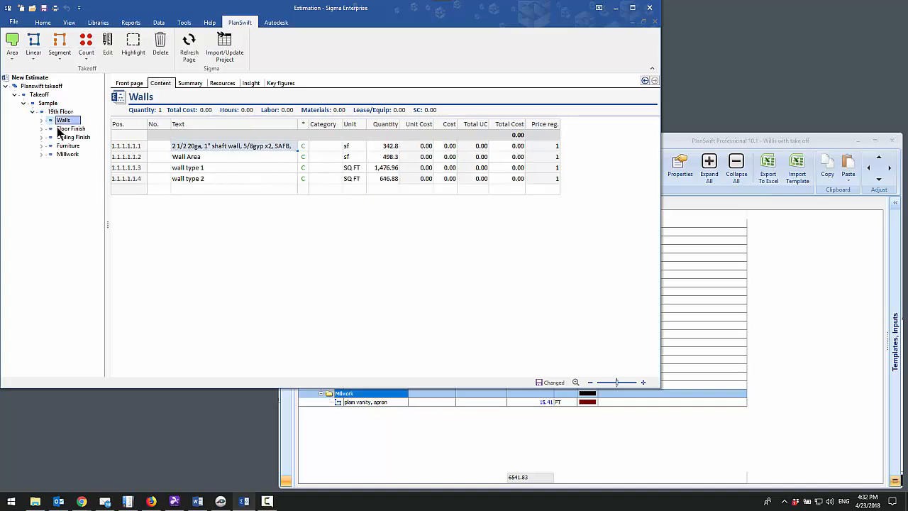
click(71, 137)
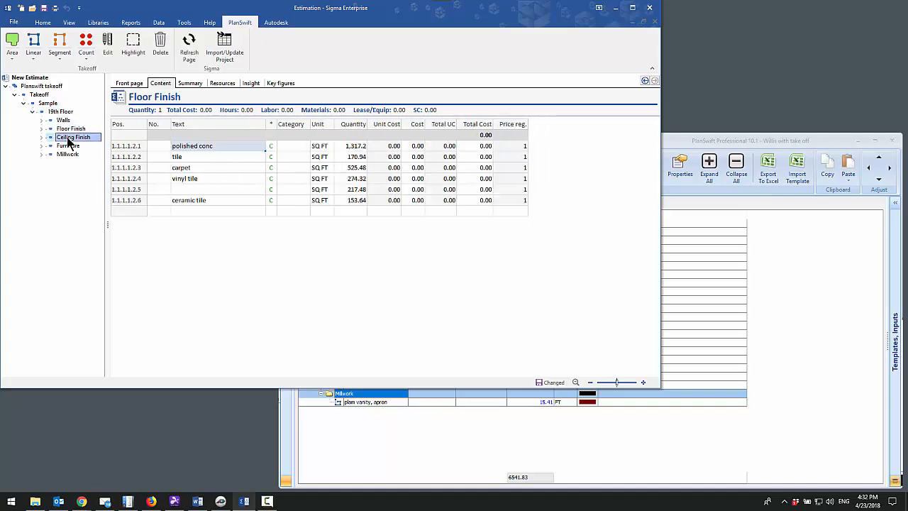
click(68, 154)
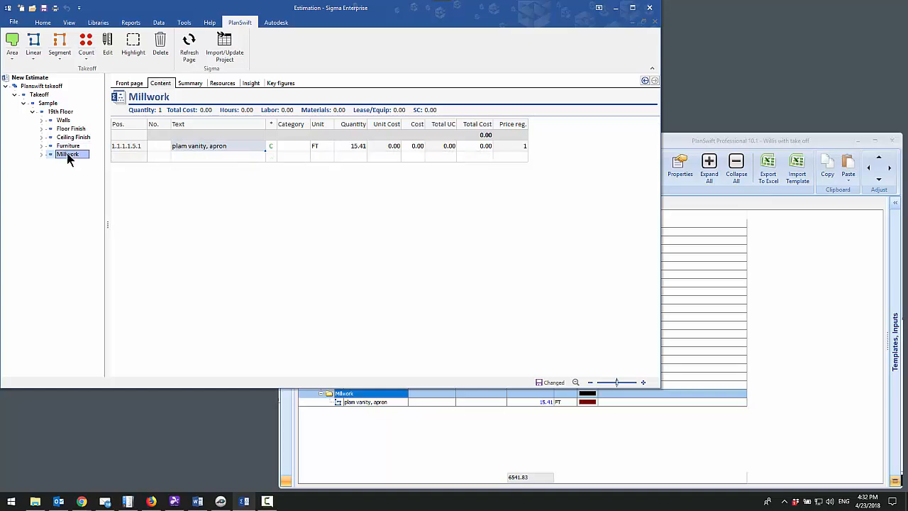